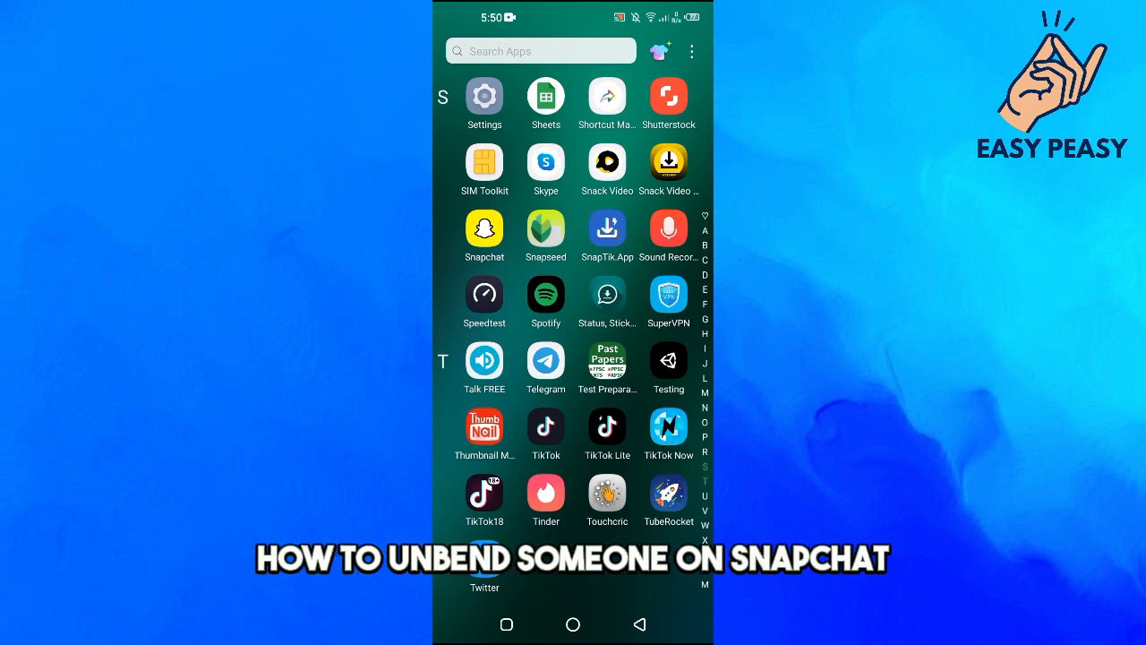
Launch Snapchat from the app drawer to reach its camera screen.
left_click(485, 228)
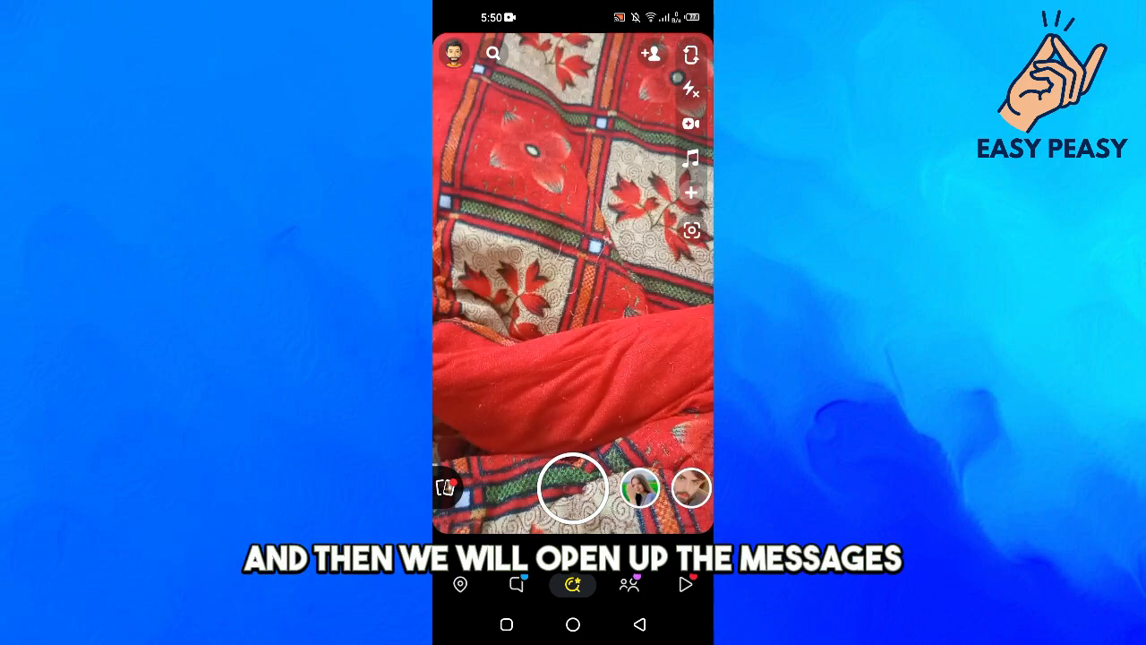
Open the Chat list, view a friend's chat options menu, then close it.
left_click(517, 585)
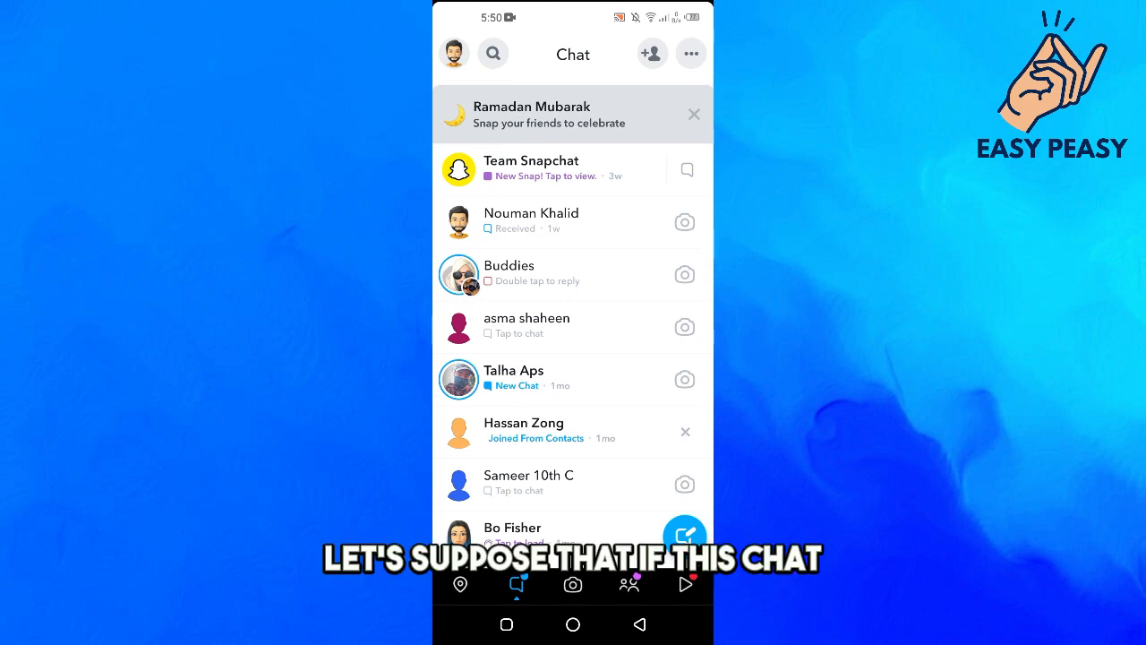
left_click(527, 326)
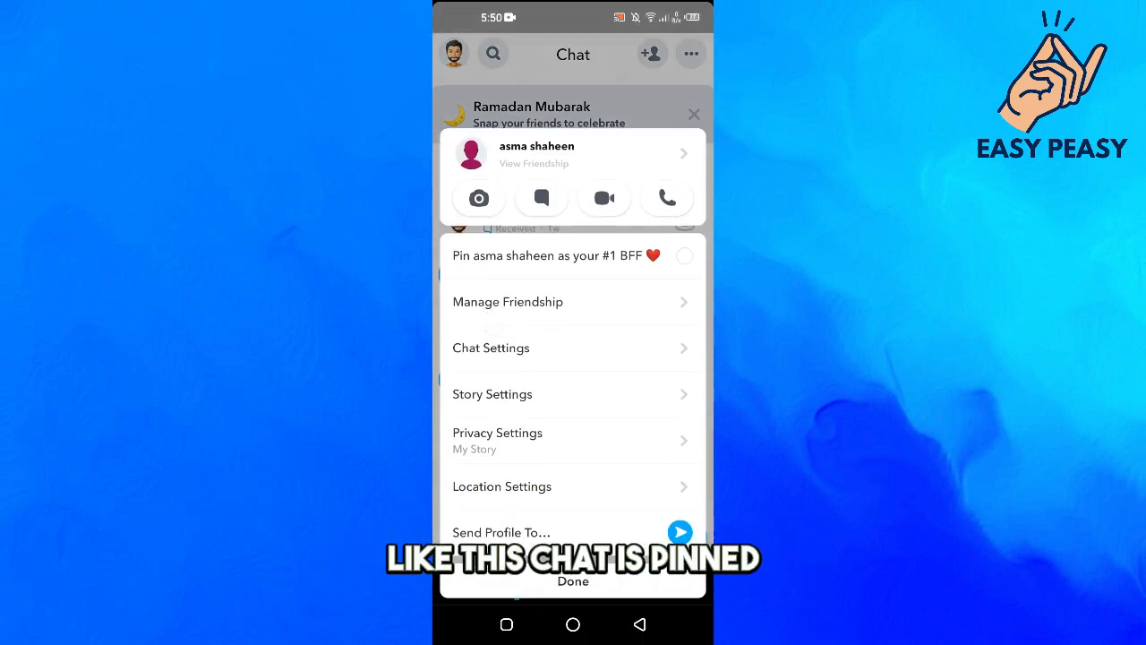
left_click(572, 581)
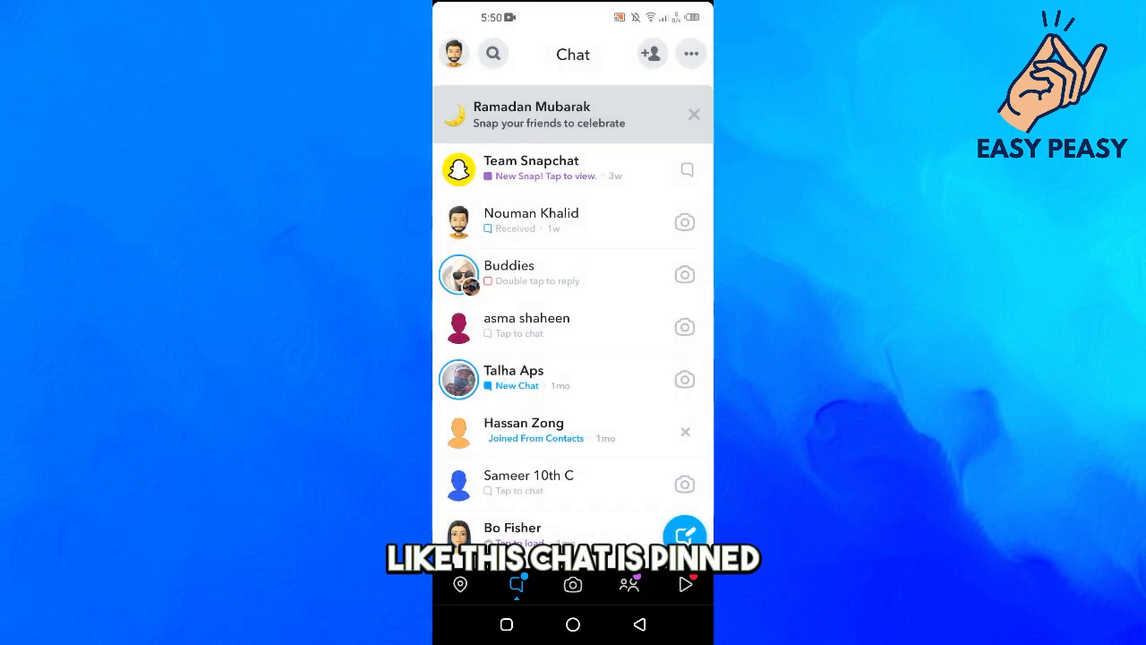